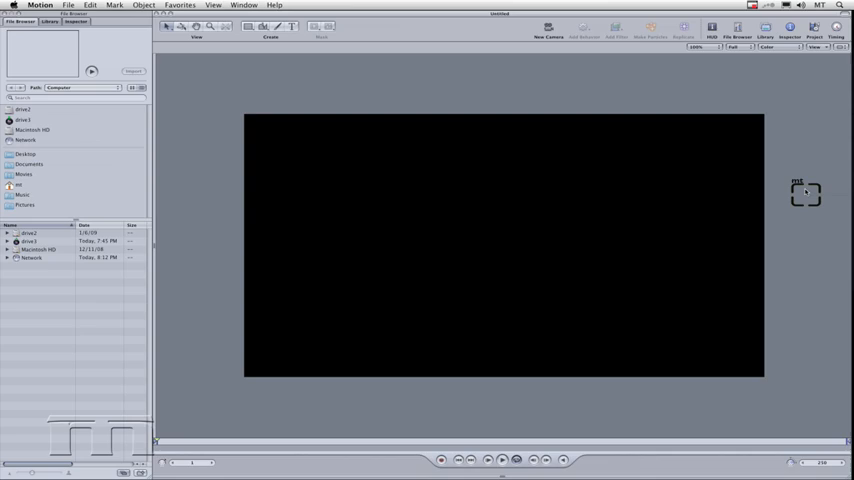
{"action": "mouse_move", "coordinate": [843, 273]}
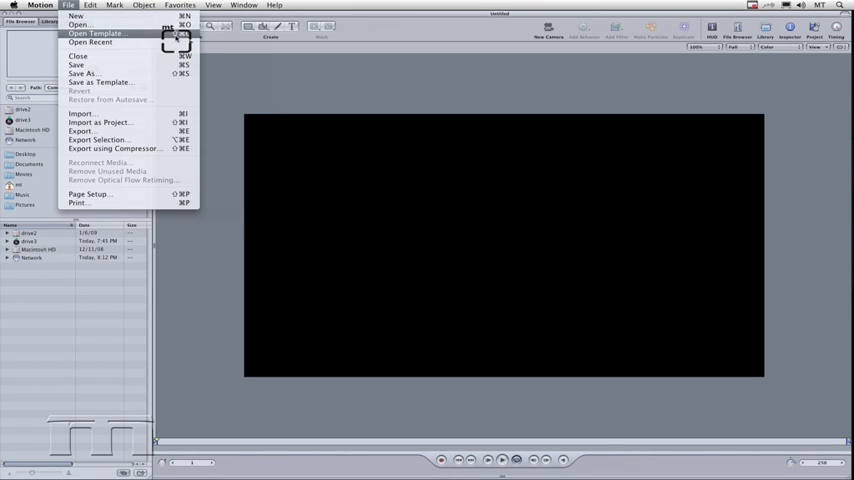
Browse templates by theme, viewing Basic White and Blocks before scrolling to mt free templates
{"action": "left_click", "coordinate": [97, 33]}
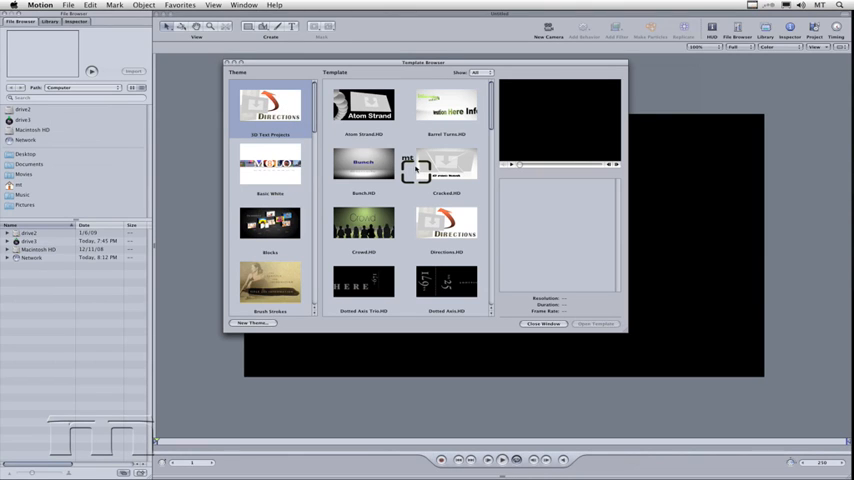
{"action": "left_click", "coordinate": [270, 165]}
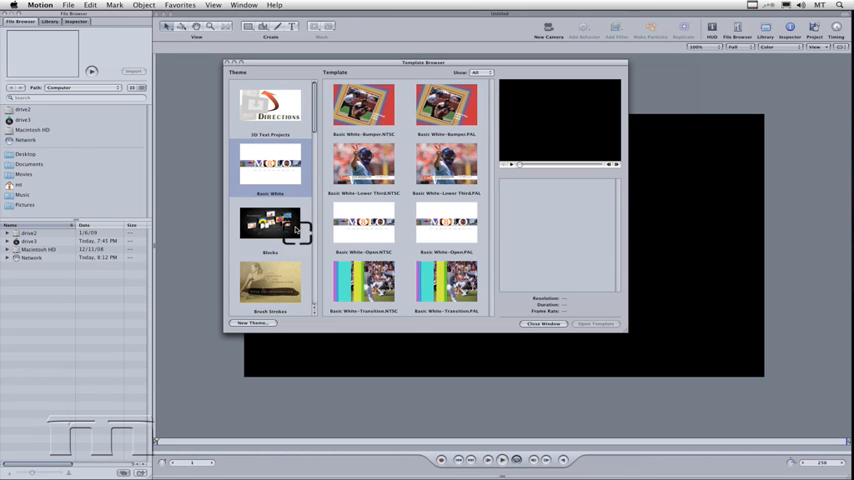
{"action": "left_click", "coordinate": [270, 225]}
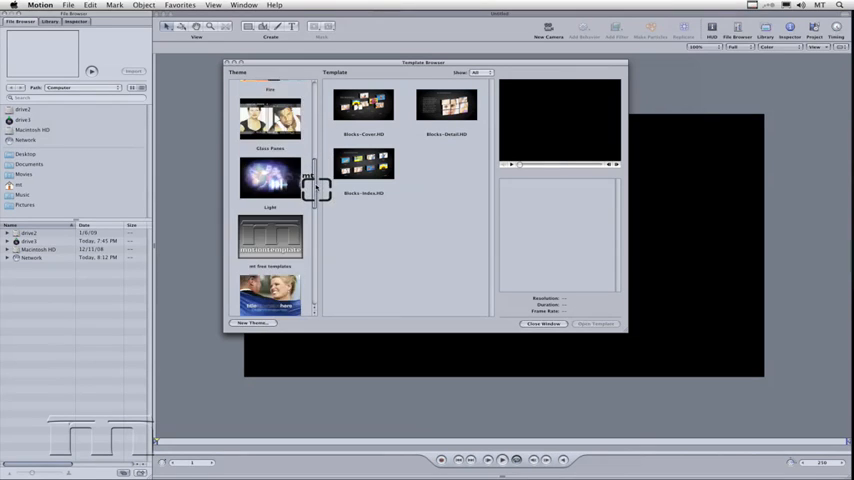
{"action": "scroll", "scroll_direction": "down", "scroll_amount": 3}
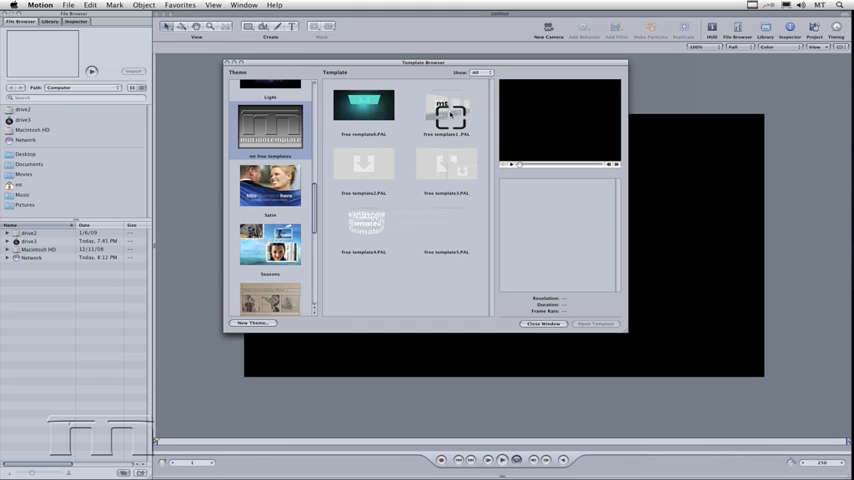
Preview free template1.PAL (720×576, 25 fps) and filter the list to PAL templates
{"action": "left_click", "coordinate": [446, 107]}
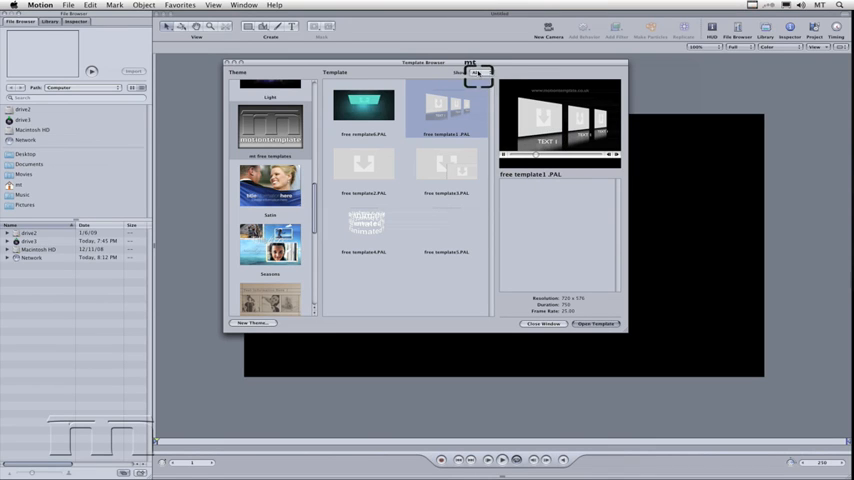
{"action": "left_click", "coordinate": [445, 105]}
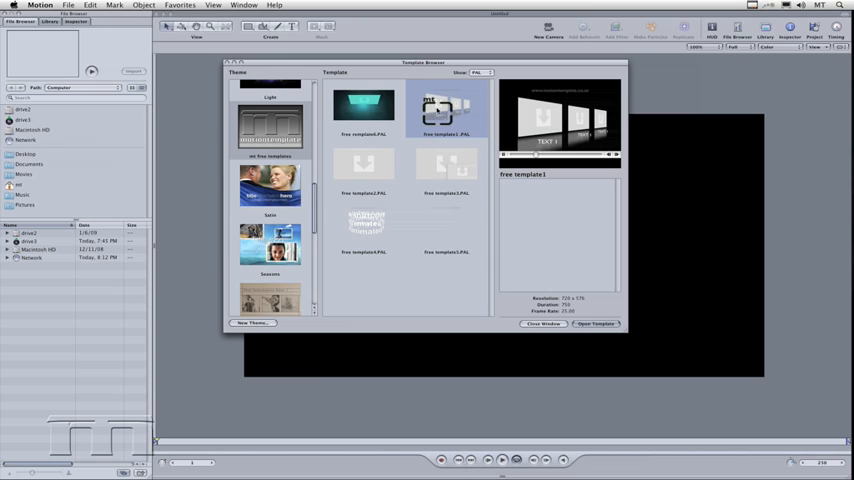
Open free template1.PAL as a new project with its three TEXT 1 screens
{"action": "left_click", "coordinate": [594, 323]}
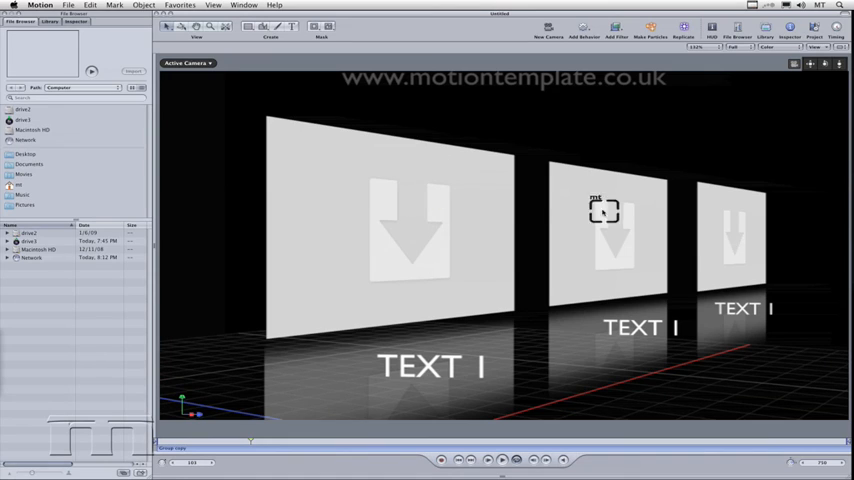
{"action": "mouse_move", "coordinate": [459, 266]}
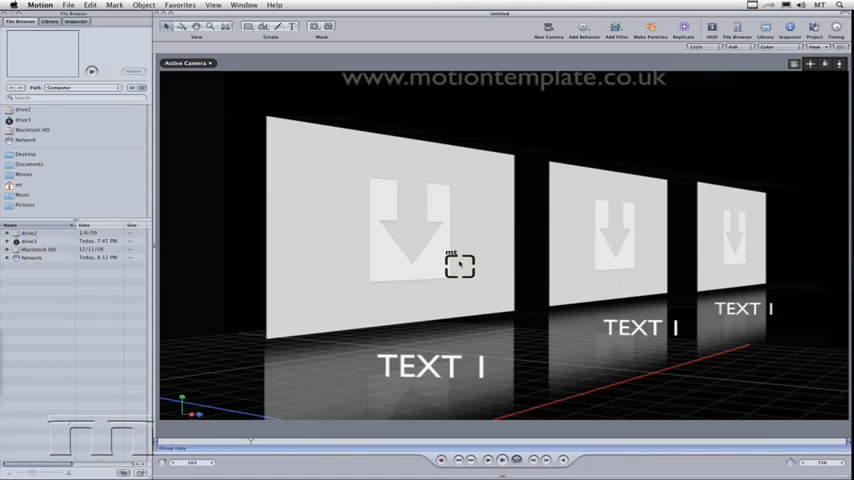
{"action": "mouse_move", "coordinate": [430, 357]}
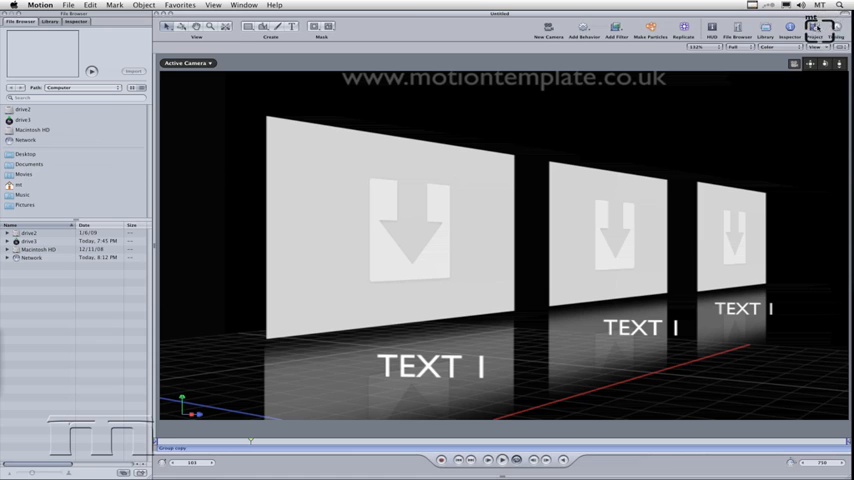
Show the Layers list and select the TEXT group to reveal its three TEXT 1 layers
{"action": "left_click", "coordinate": [745, 30]}
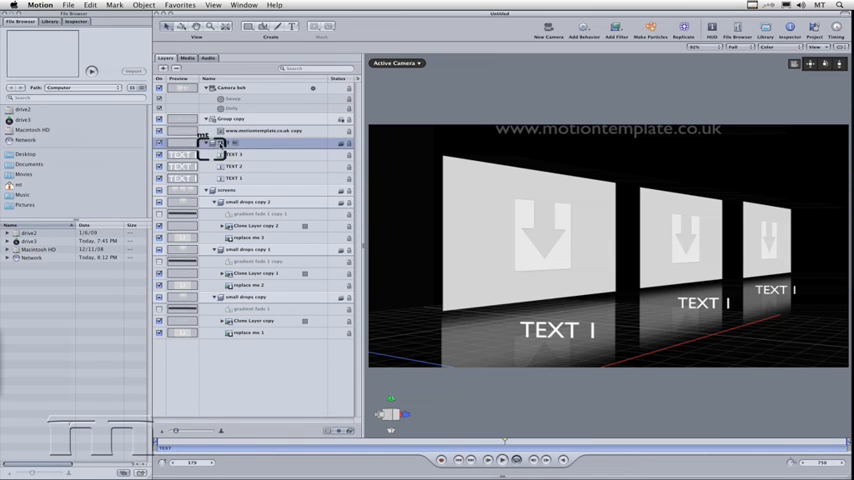
{"action": "left_click", "coordinate": [210, 142]}
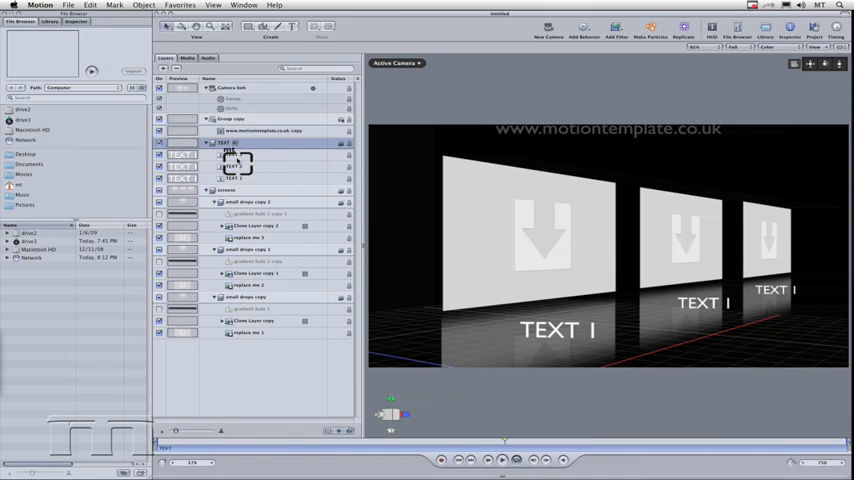